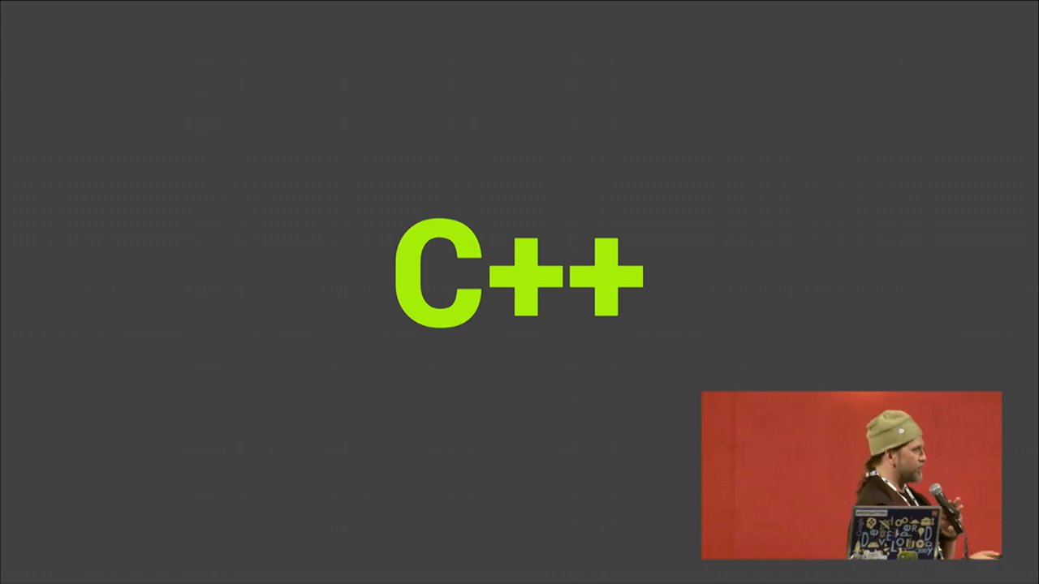
pyautogui.press('right')
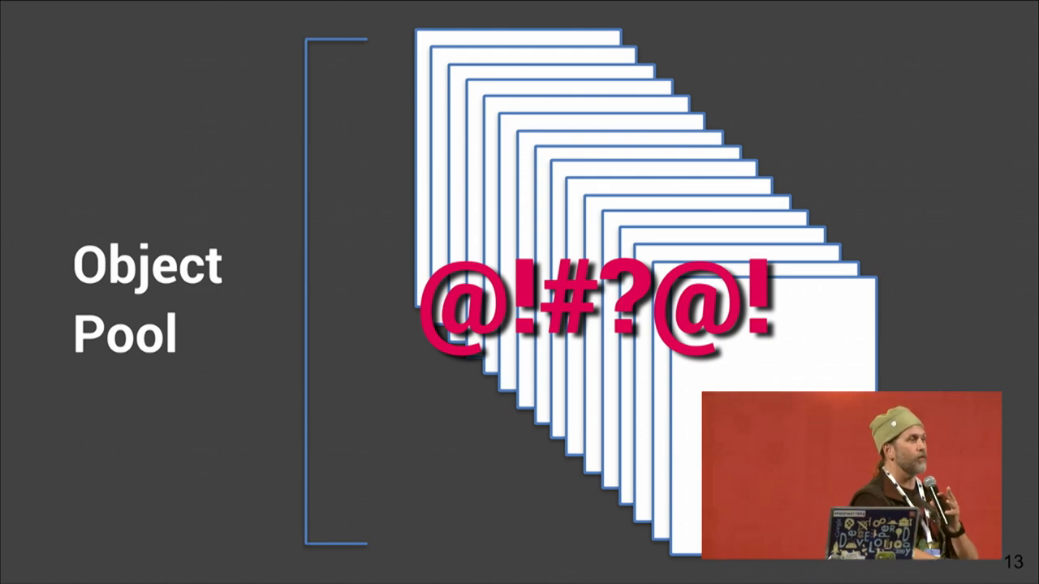
pyautogui.press('right')
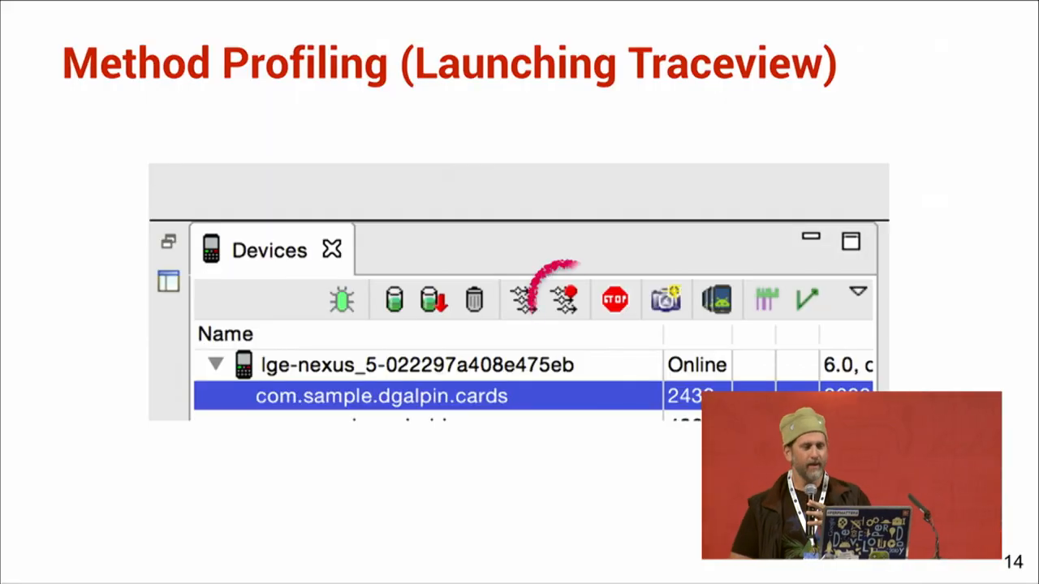
pyautogui.click(565, 300)
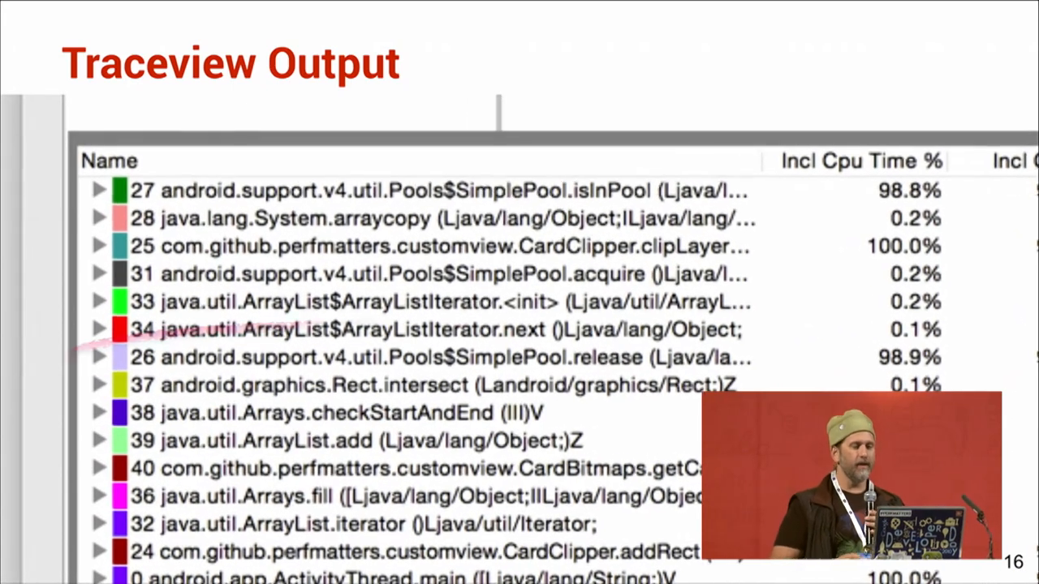
pyautogui.press('right')
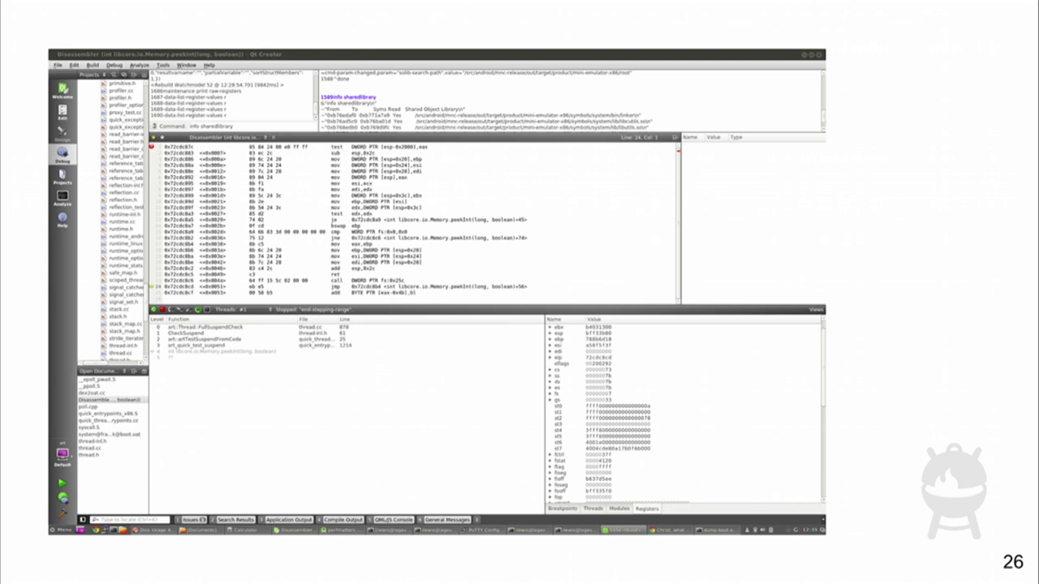
pyautogui.press('Right')
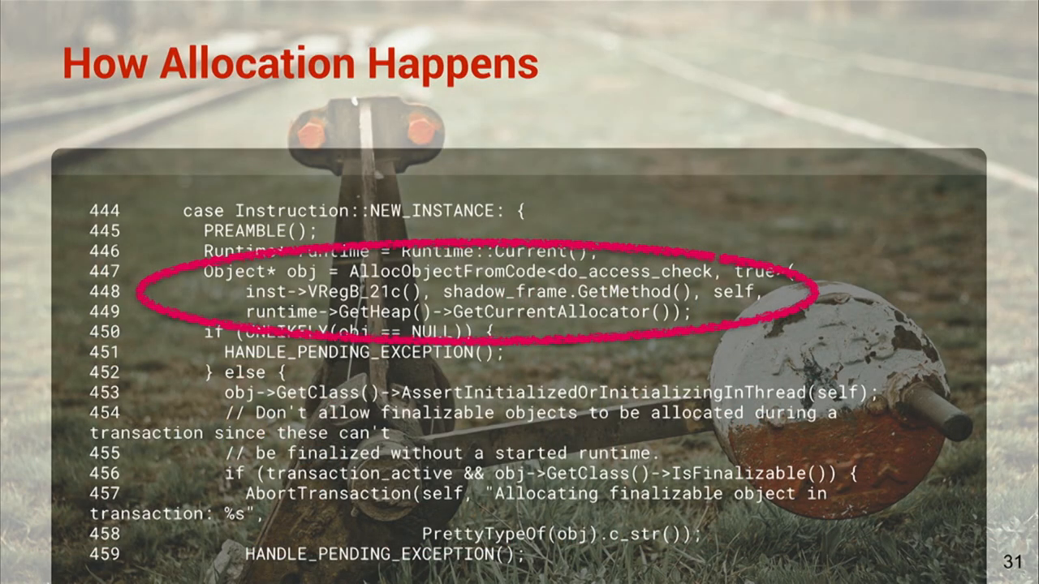
pyautogui.press('Right')
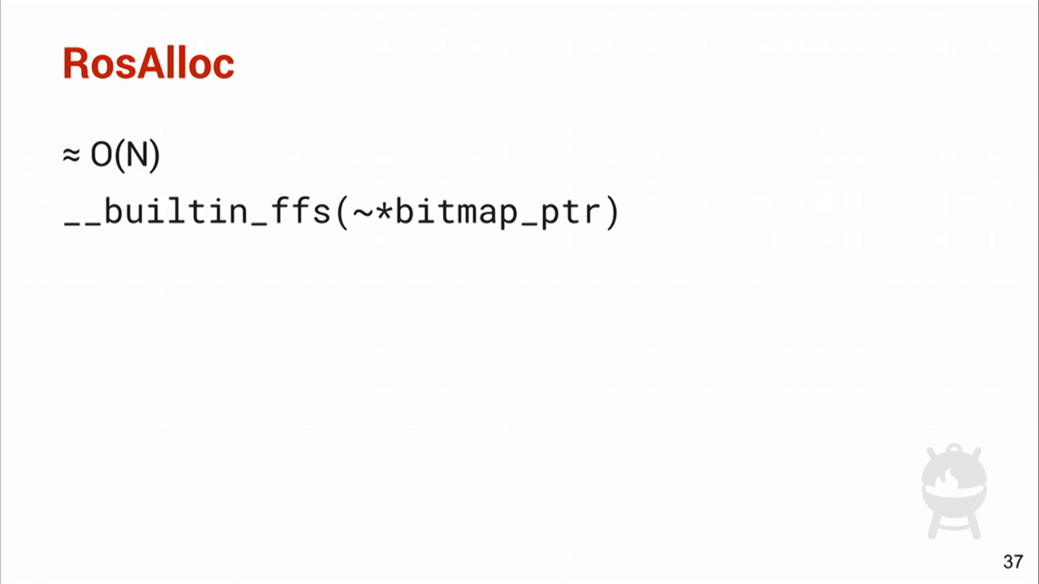
pyautogui.press('Right')
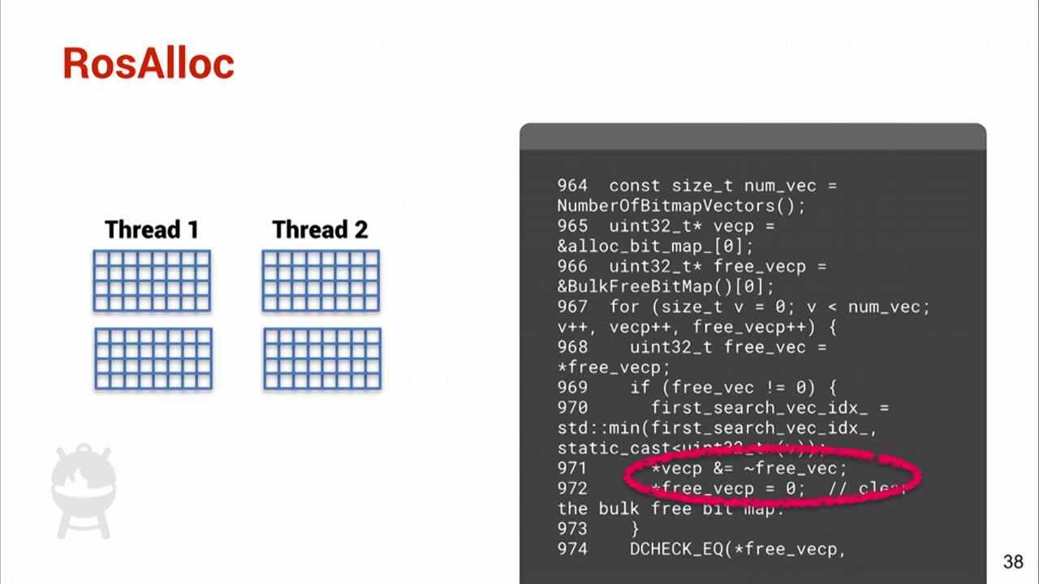
pyautogui.press('Right')
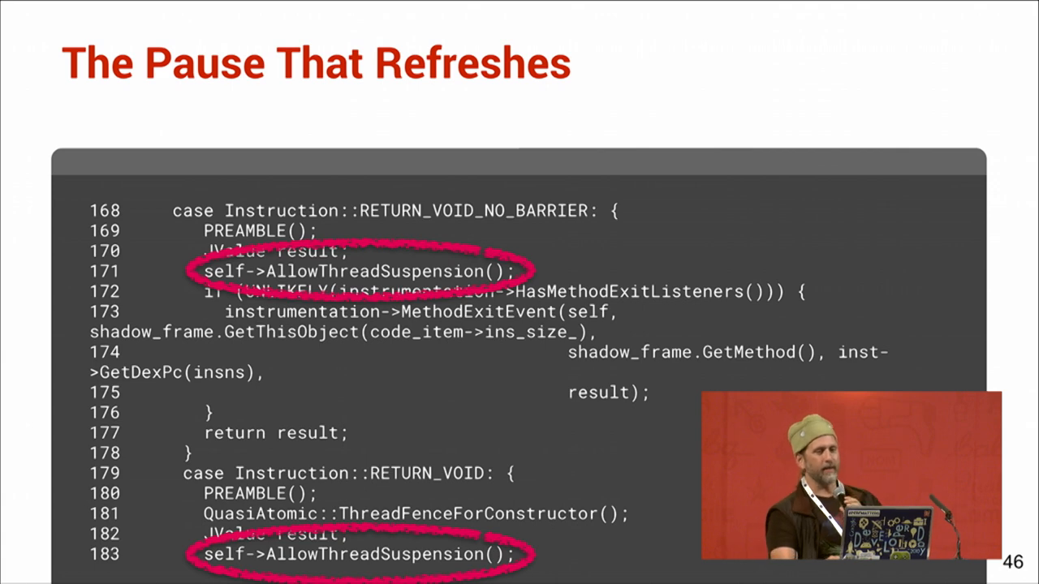
pyautogui.press('Right')
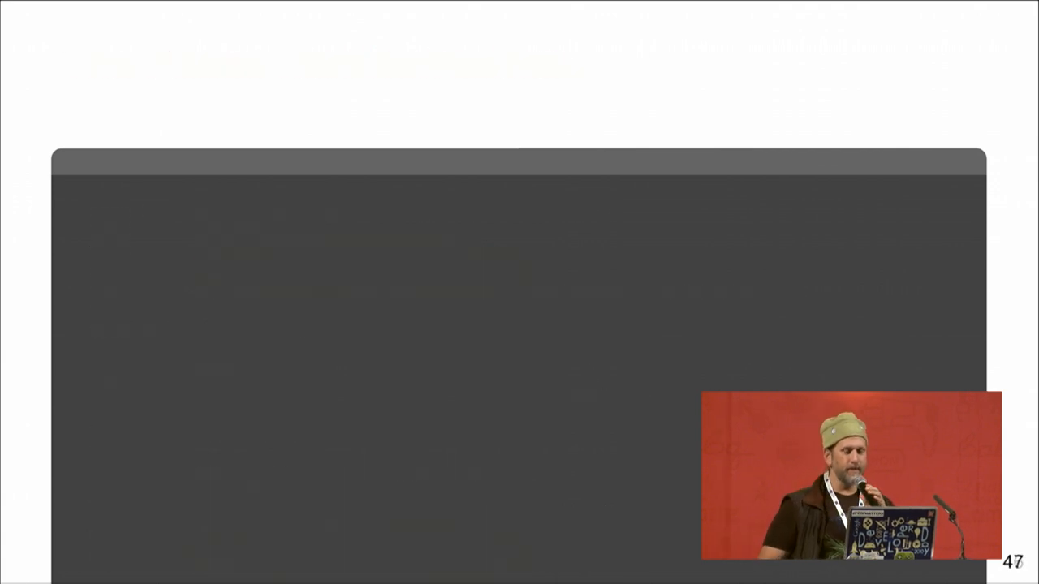
pyautogui.press('Right')
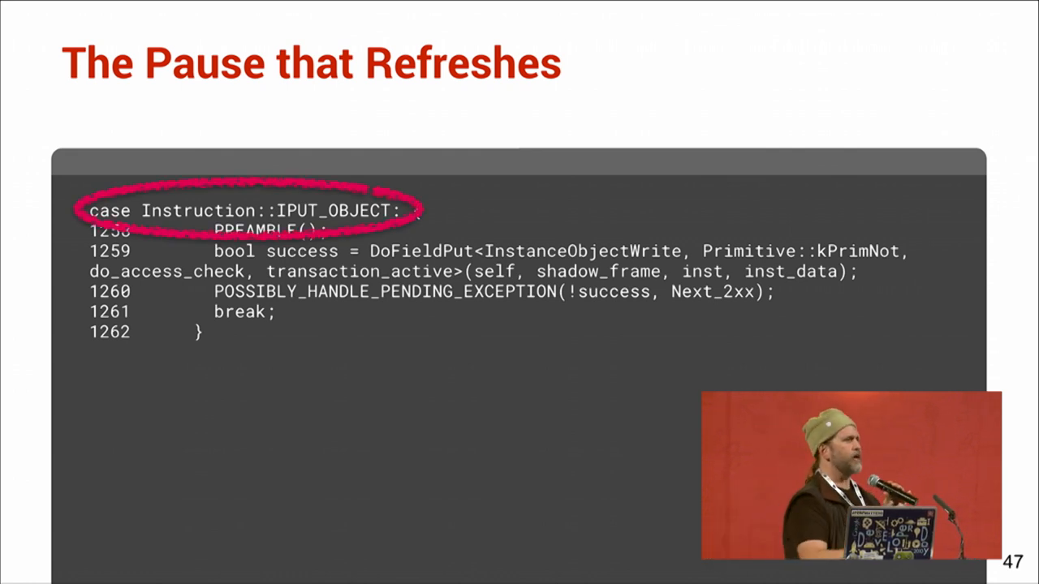
pyautogui.press('Right')
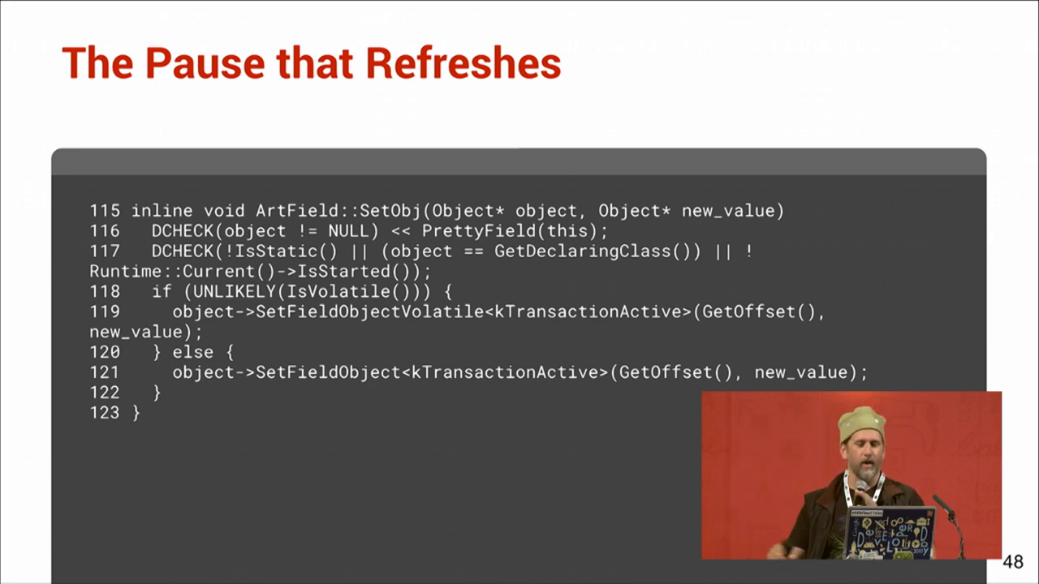
pyautogui.press('Right')
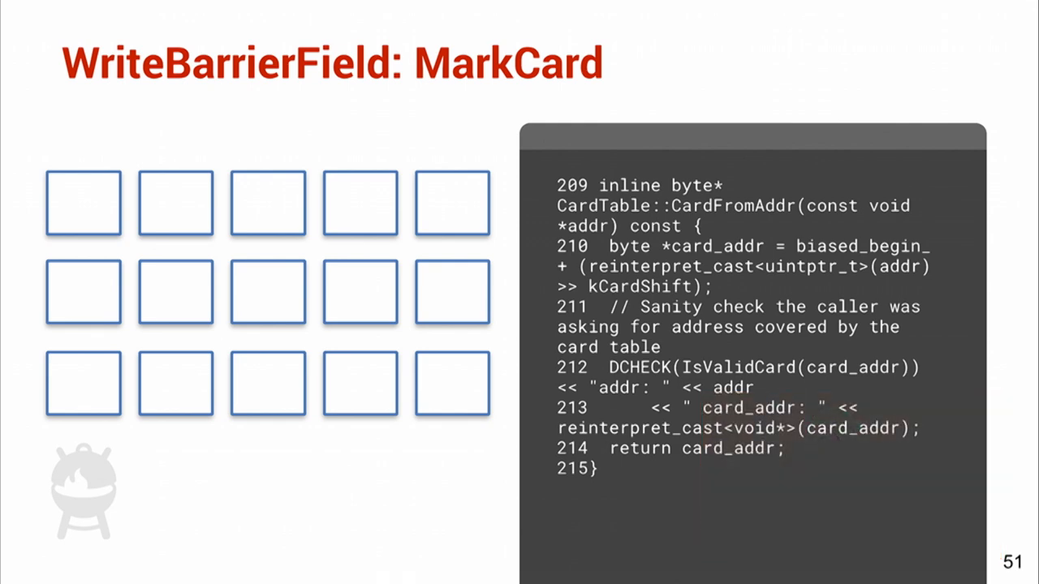
pyautogui.press('Right')
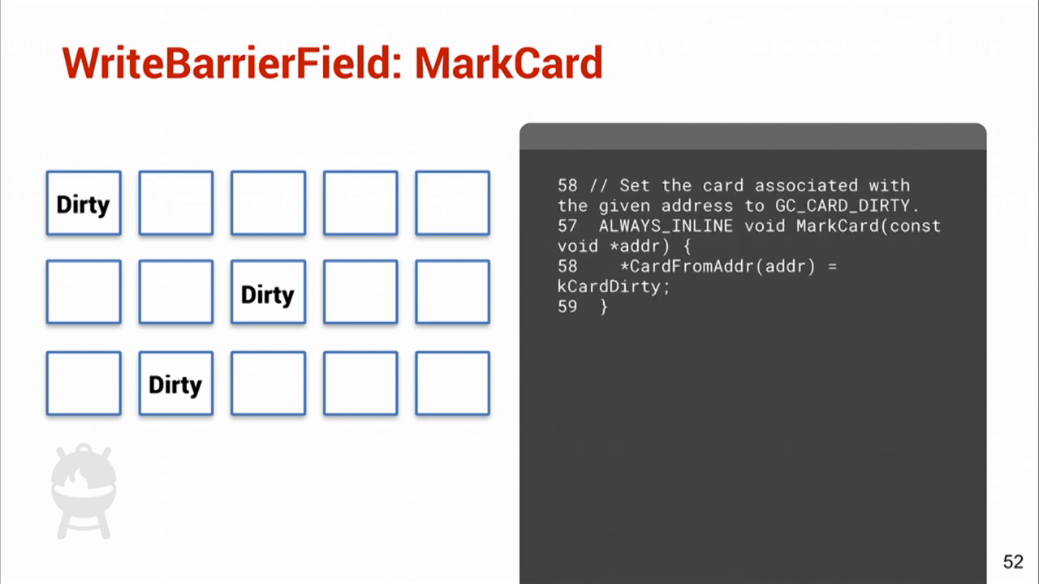